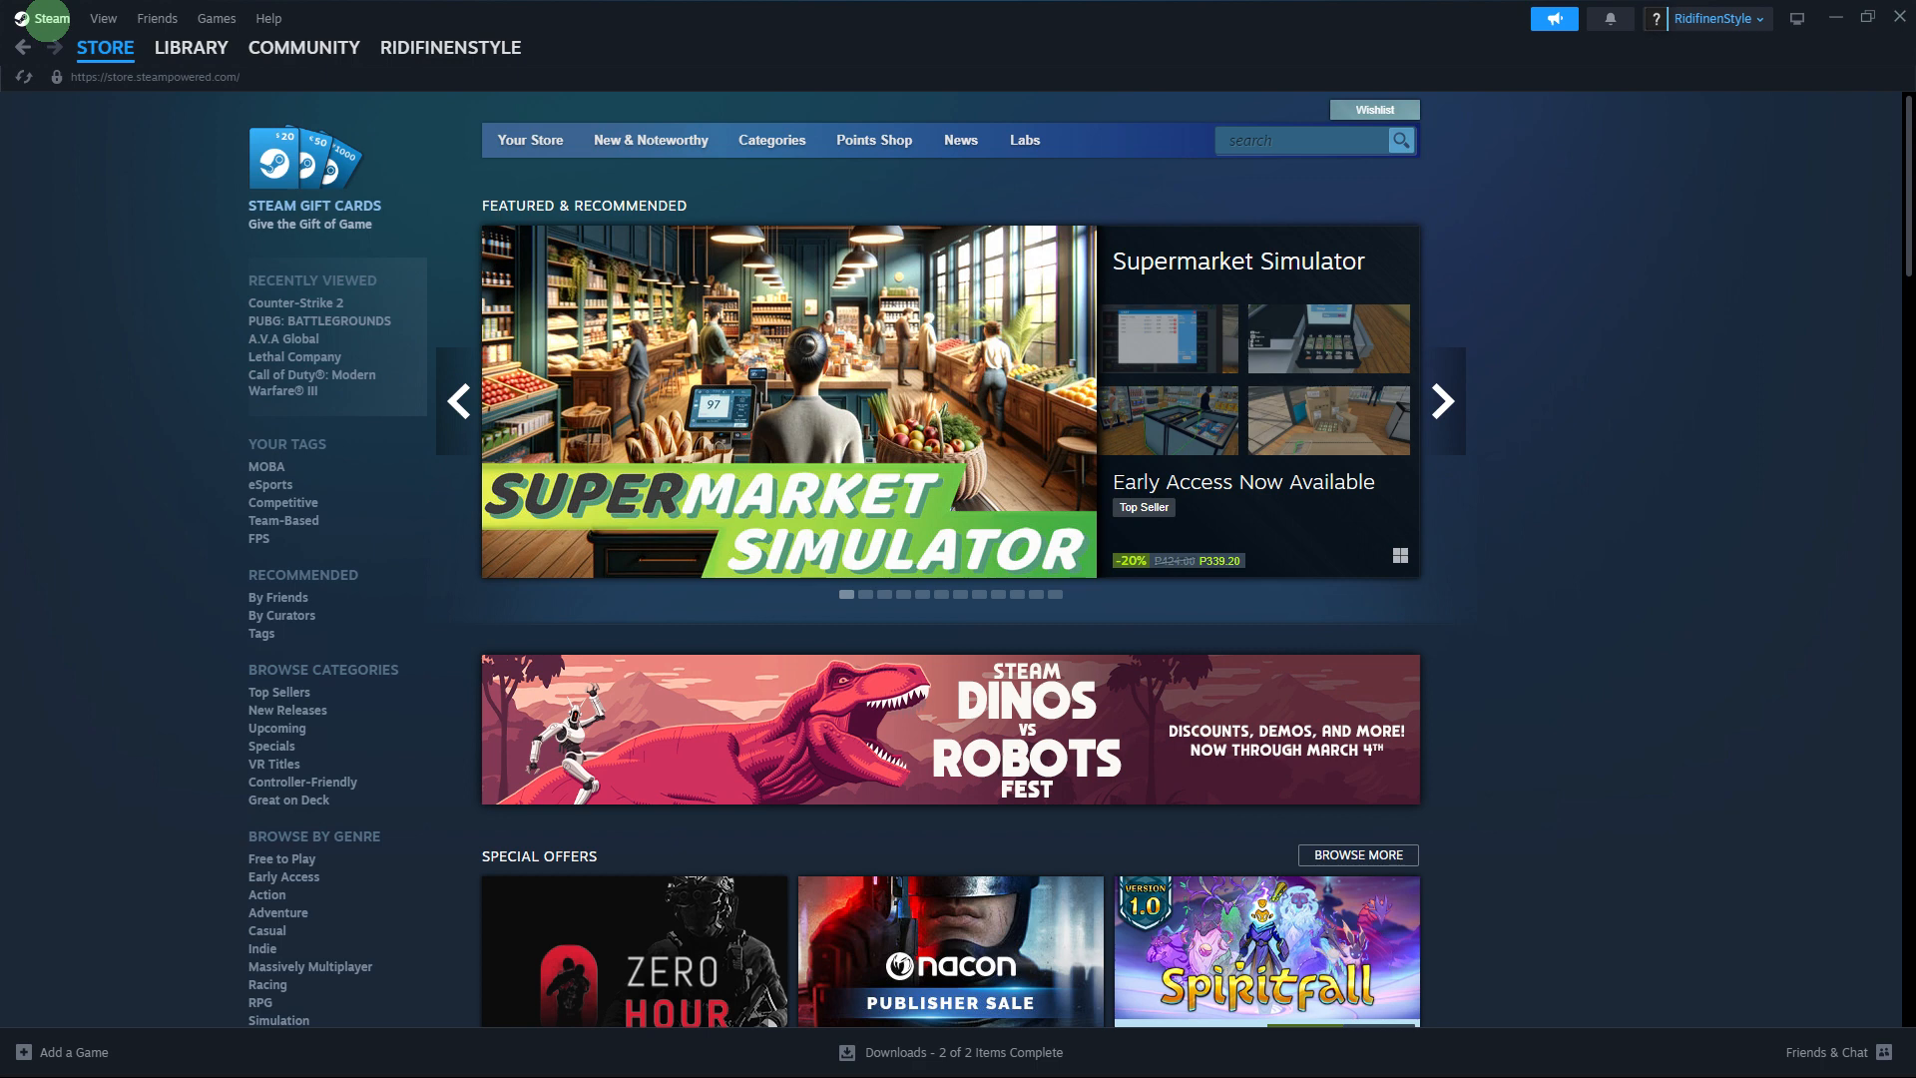
# Step: Switch from the store to the Steam library showing the Counter-Strike 2 page
pyautogui.click(192, 47)
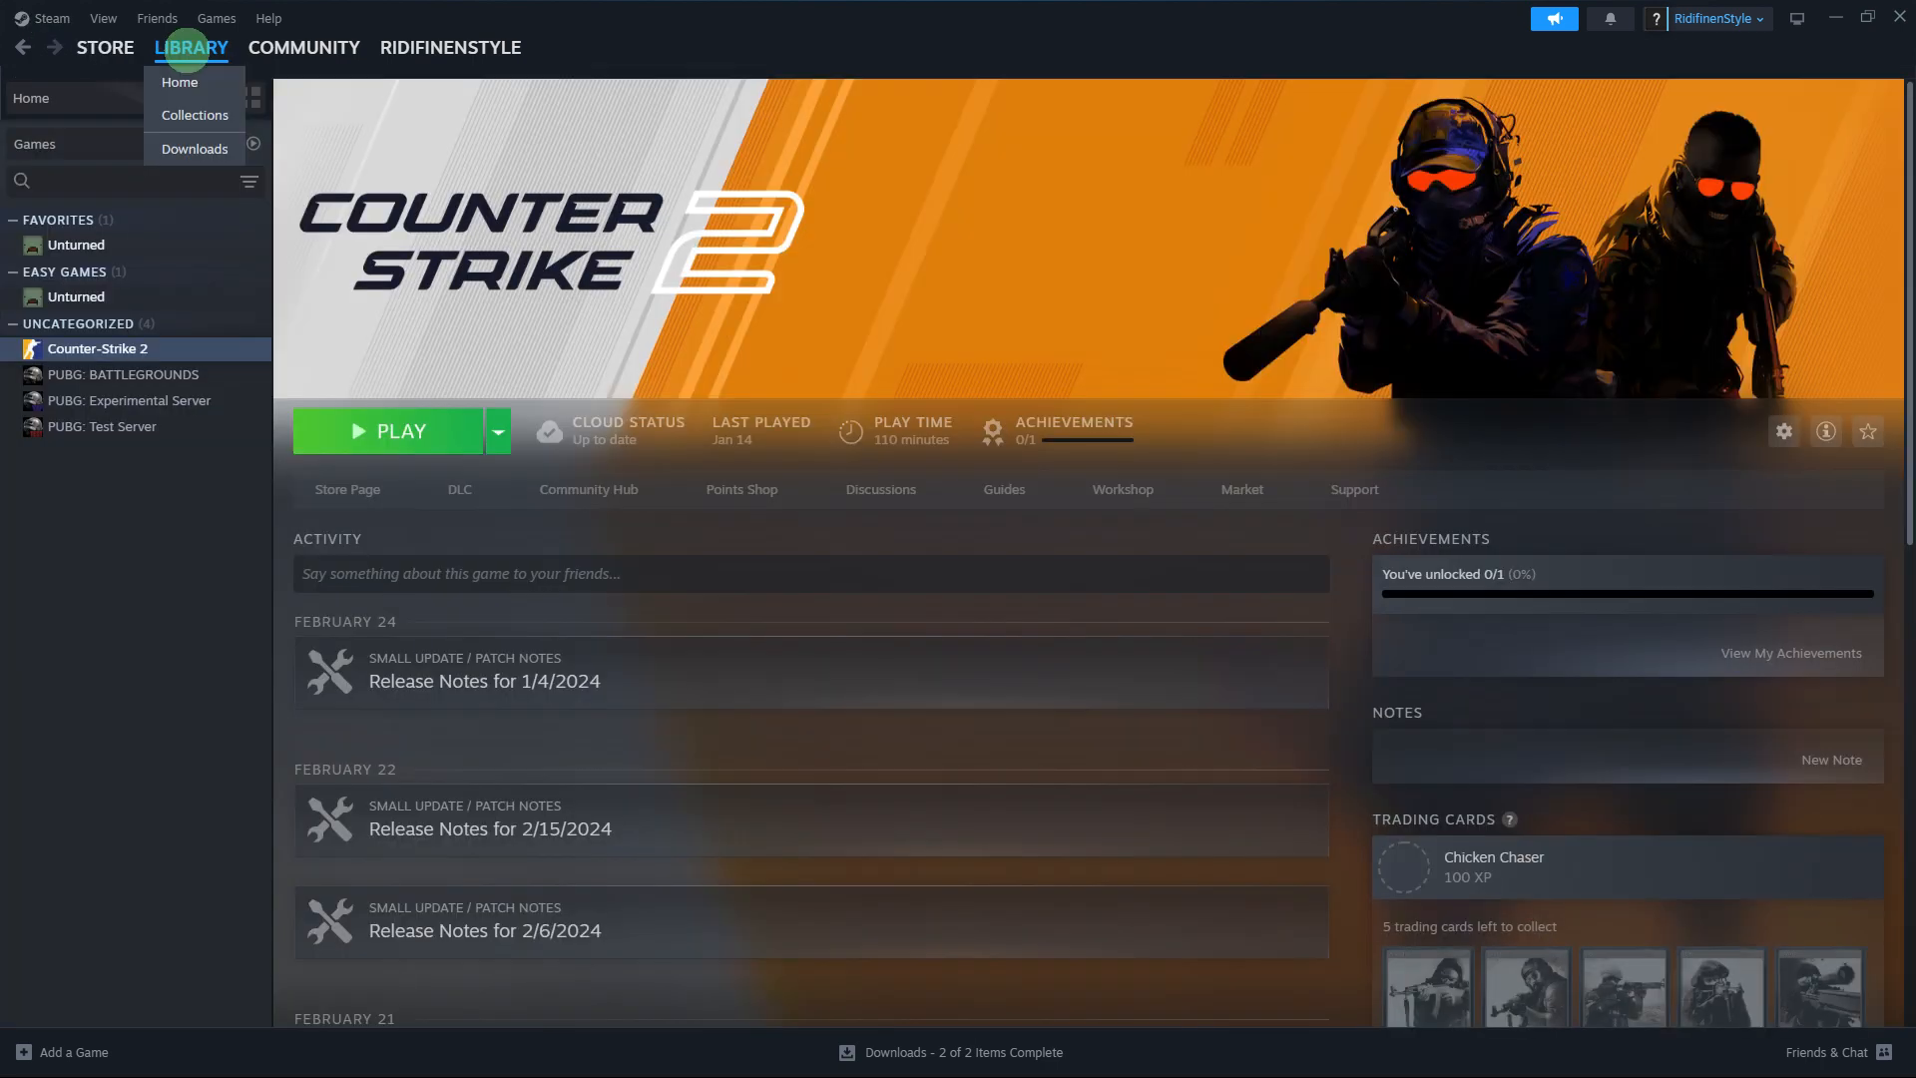
# Step: Choose Manage > Uninstall for Counter-Strike 2 from its library context menu
pyautogui.rightClick(96, 348)
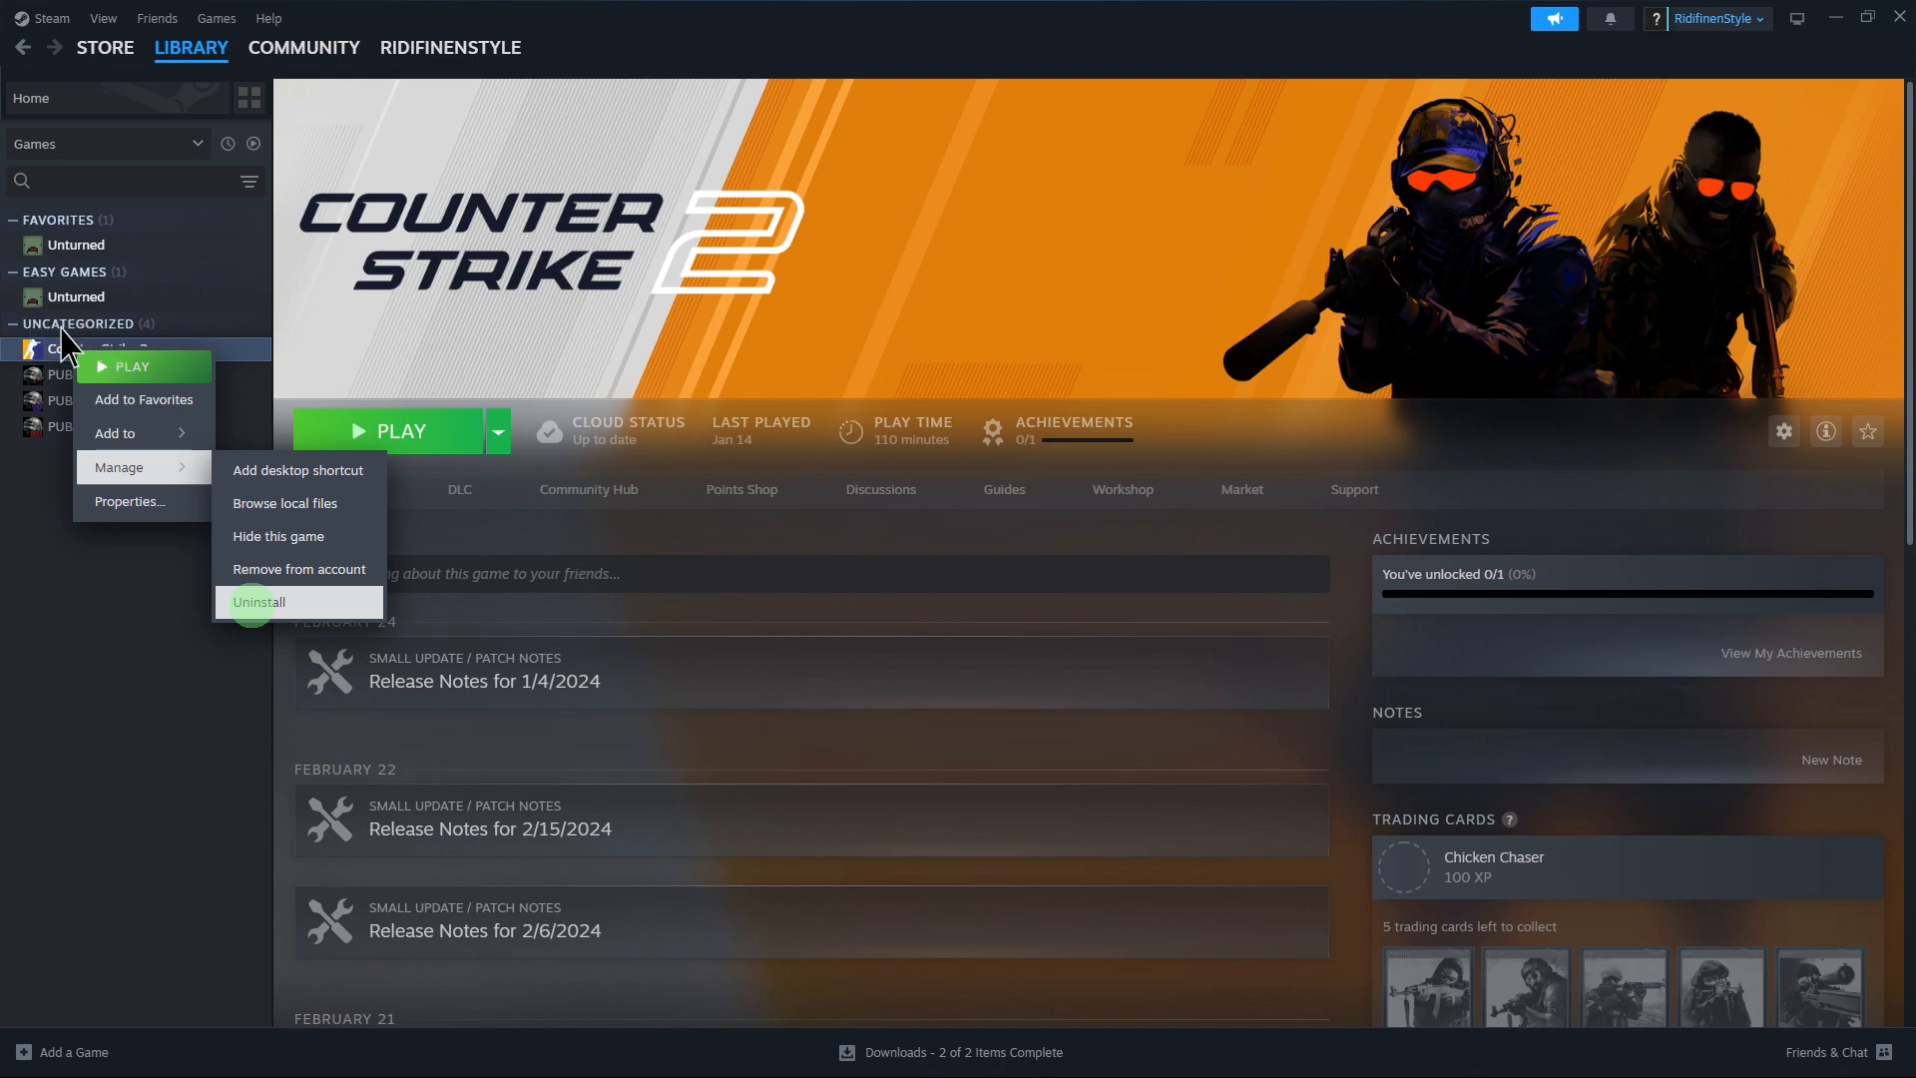
pyautogui.moveTo(70, 352)
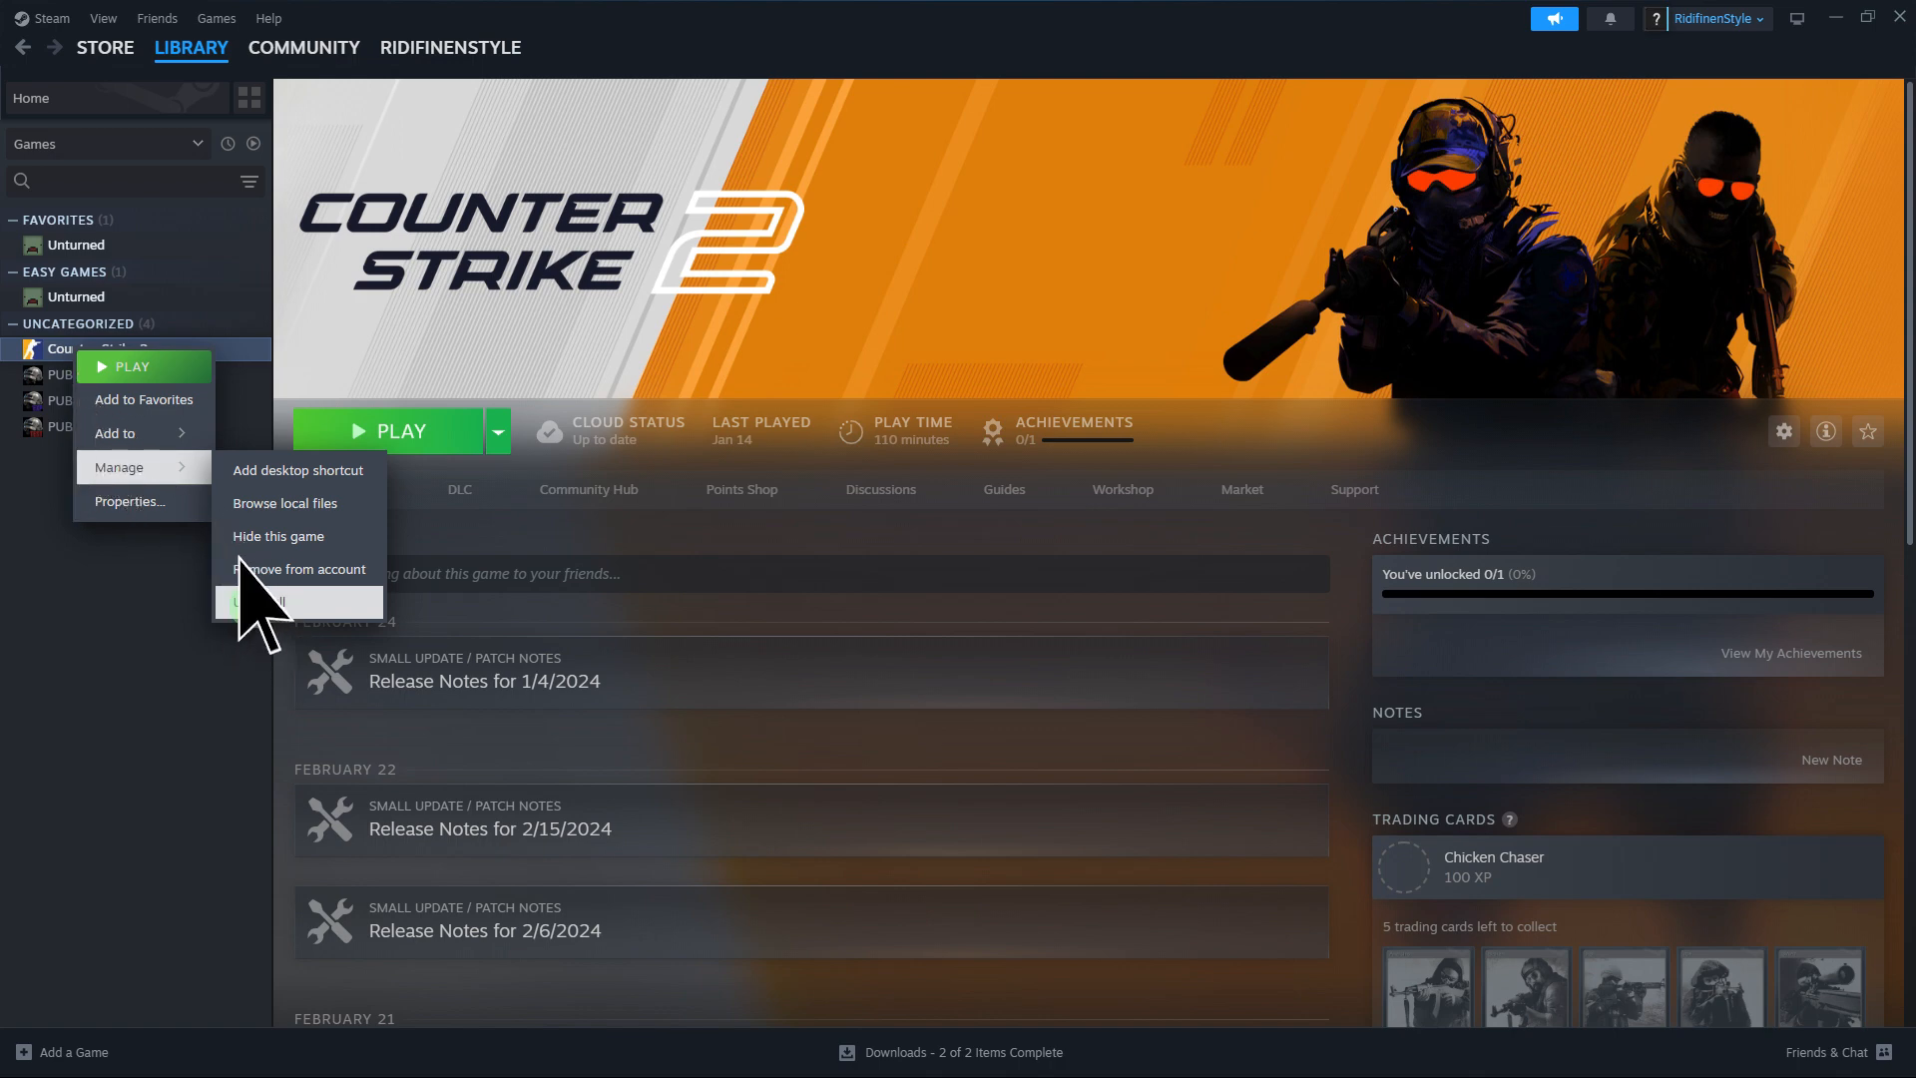
pyautogui.click(252, 601)
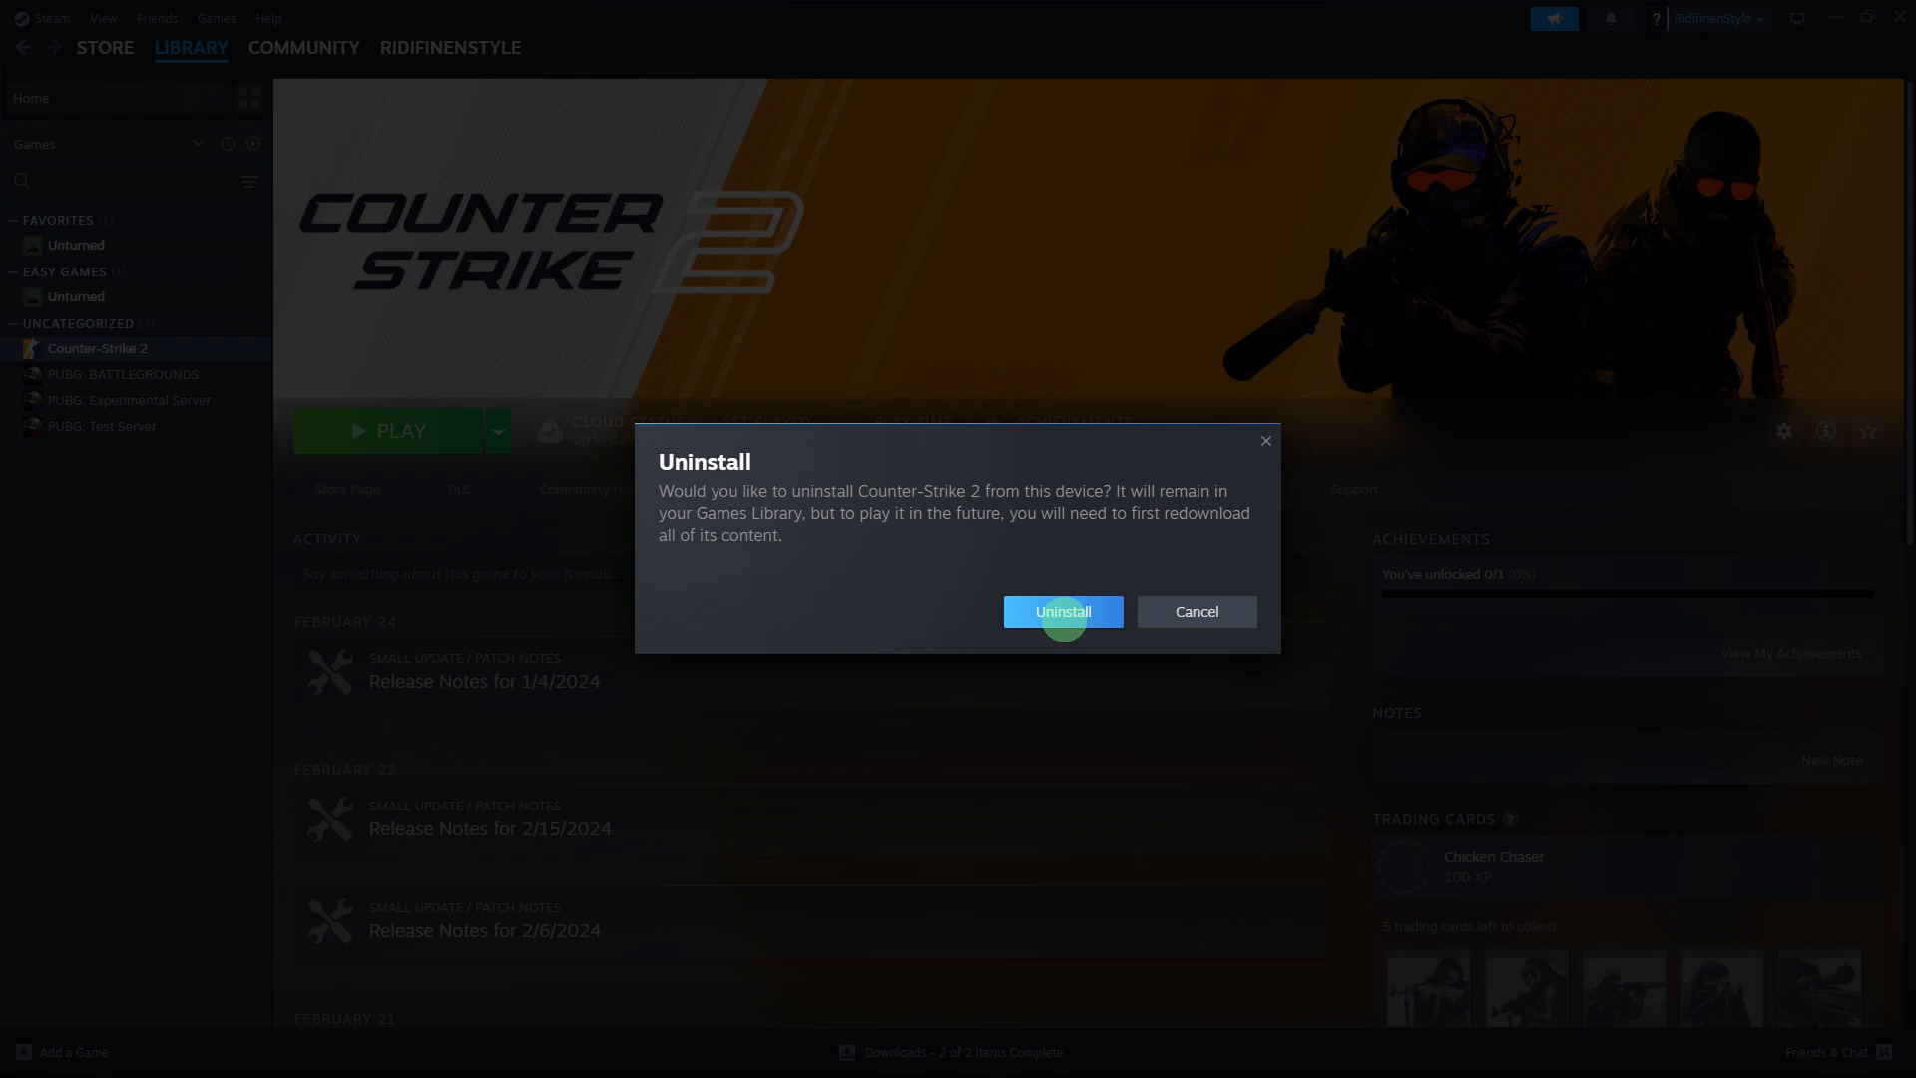